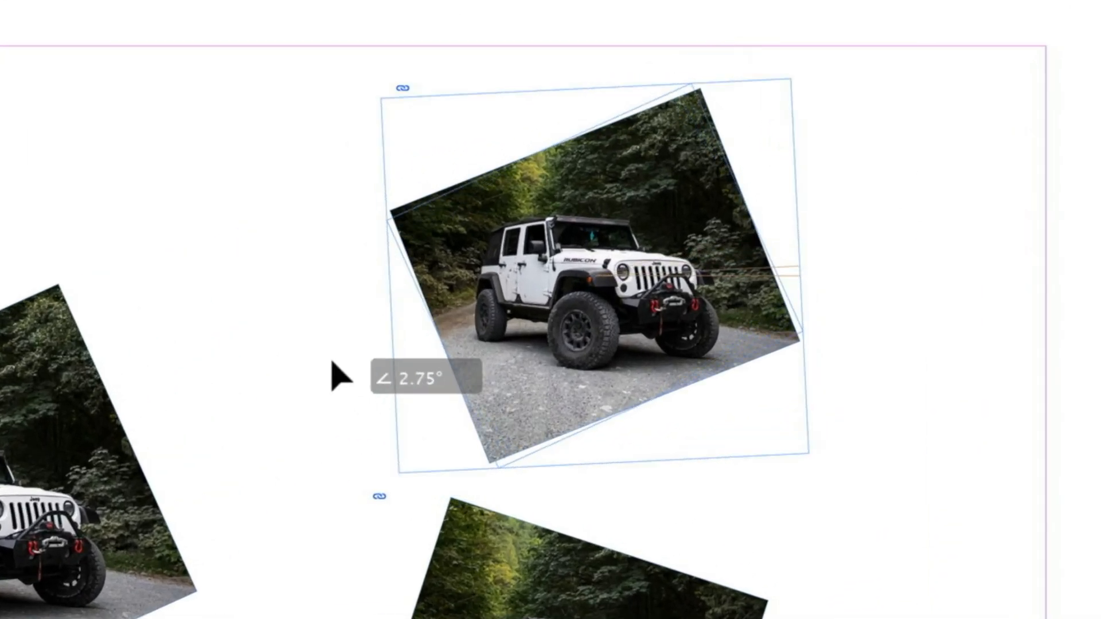
# Tilt the top jeep frame a few degrees in the finished layout preview.
pyautogui.moveTo(337, 374); pyautogui.dragTo(291, 298)
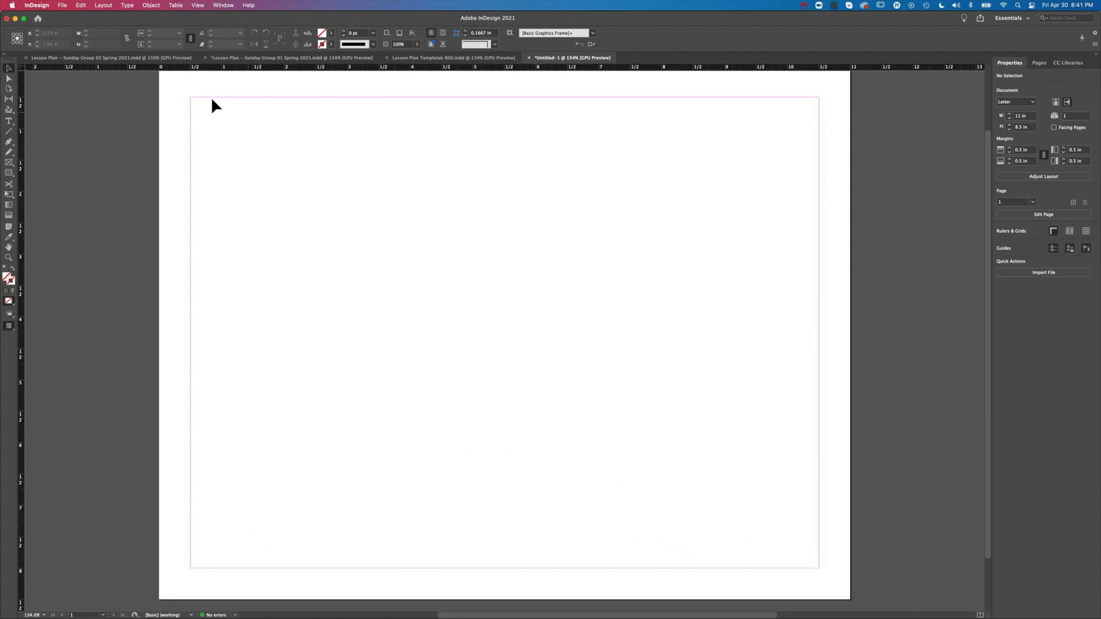
# Place the portrait jeep JPEG on the page and move it toward the centre.
pyautogui.click(62, 5)
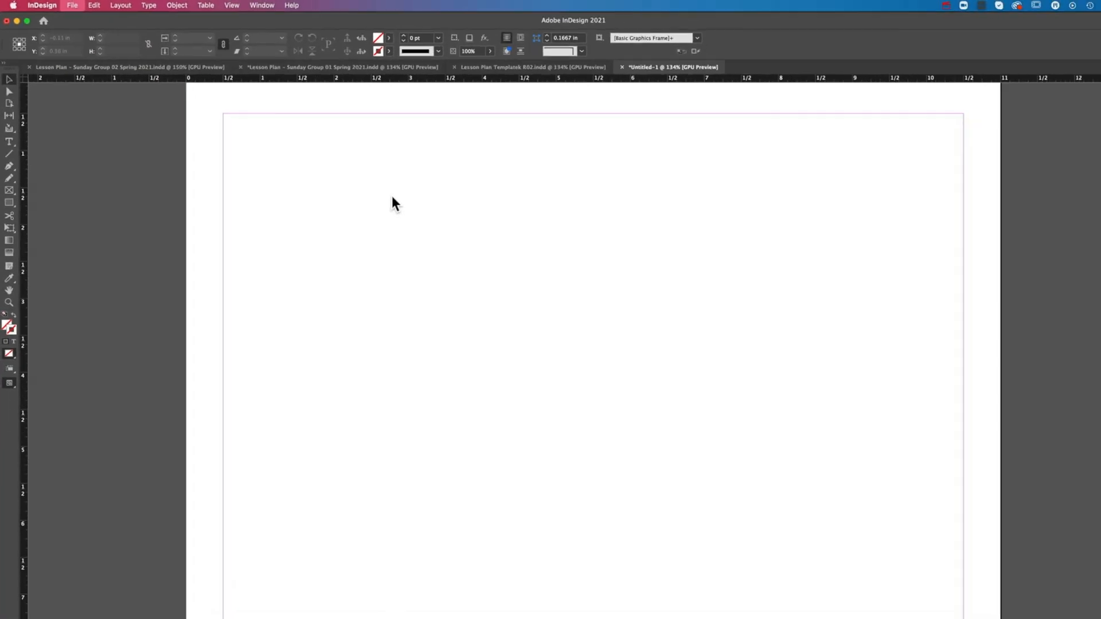
pyautogui.click(72, 5)
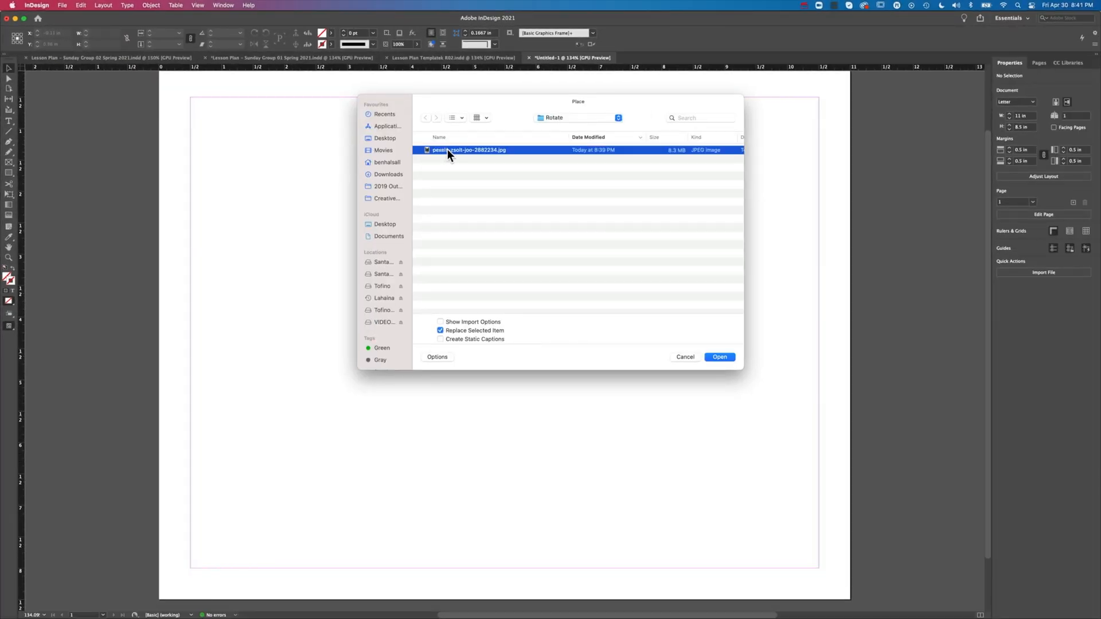
pyautogui.click(719, 356)
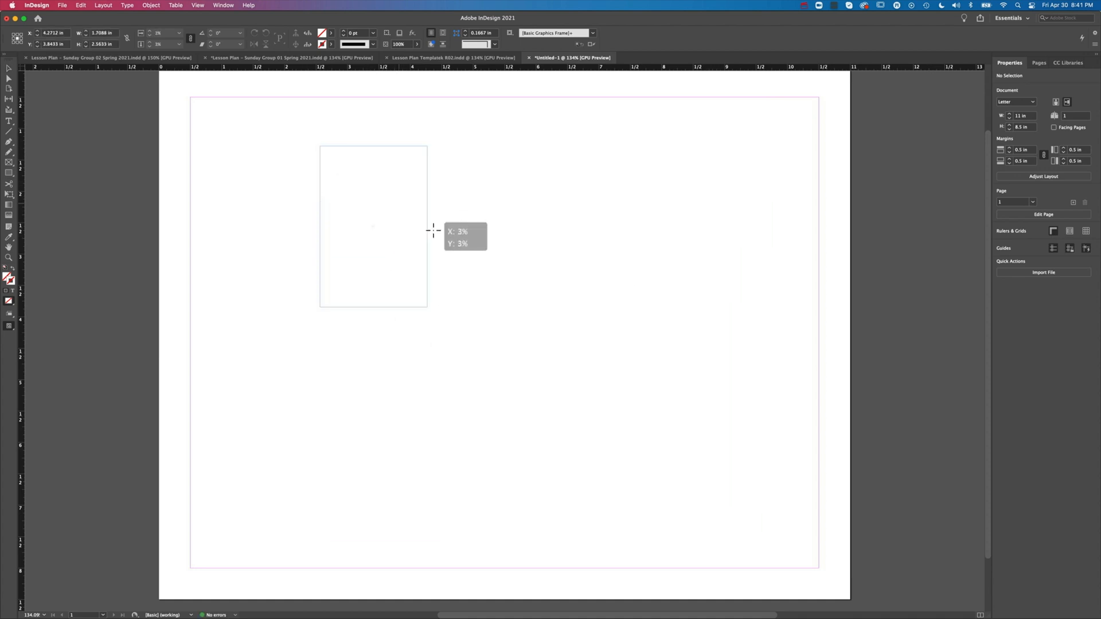
pyautogui.click(372, 226)
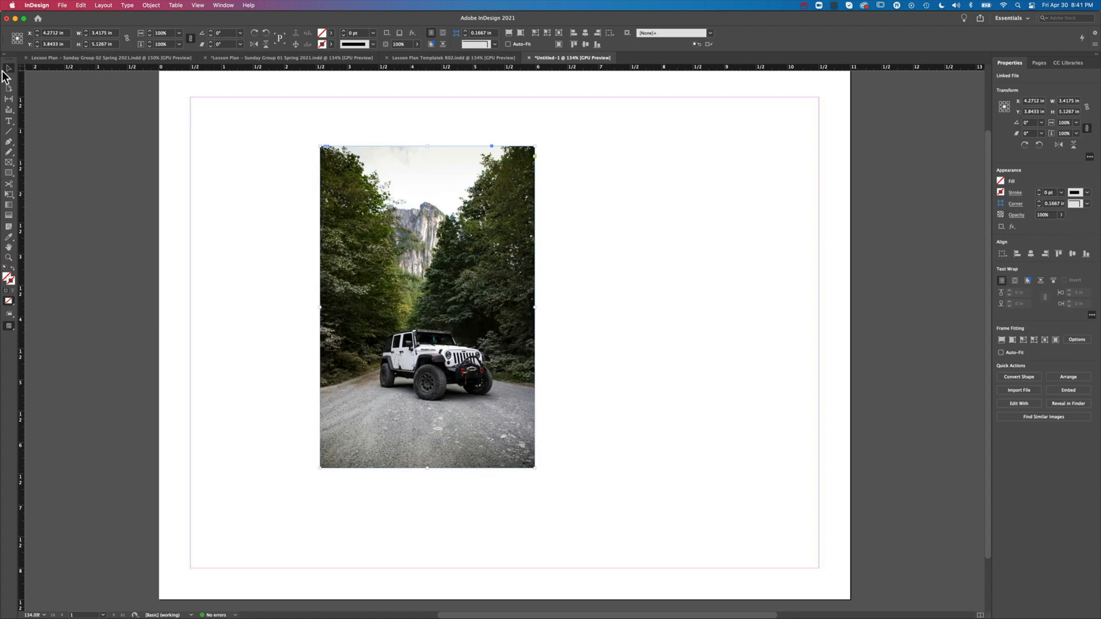
pyautogui.moveTo(256, 131)
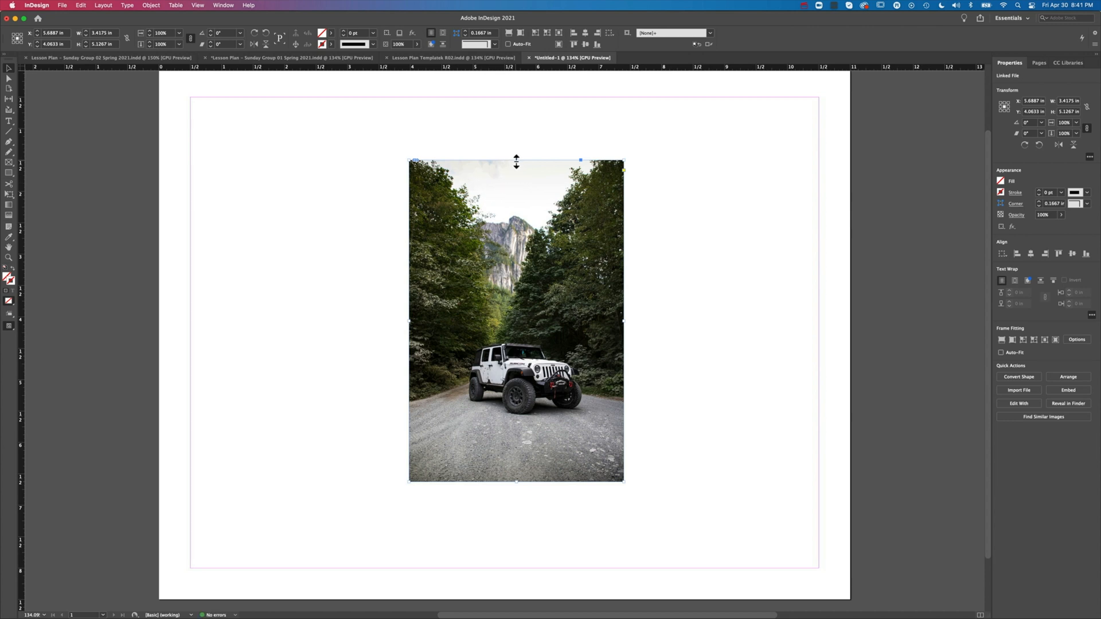
# Crop the jeep frame's top, bottom, right and left edges inward to a near-square.
pyautogui.moveTo(516, 160); pyautogui.dragTo(516, 279)
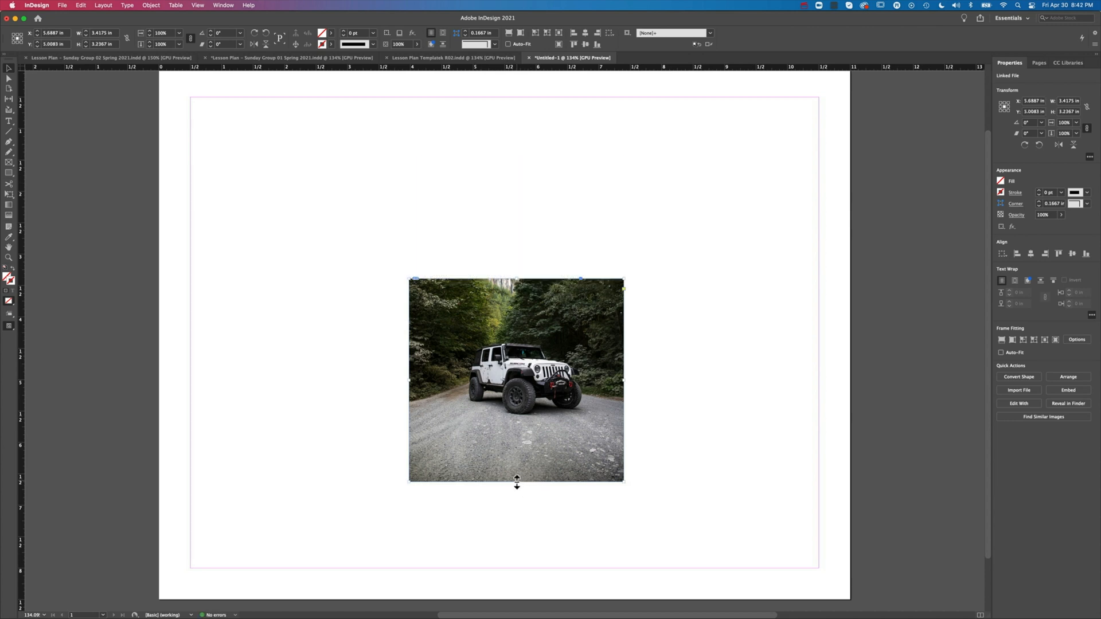
pyautogui.moveTo(516, 481); pyautogui.dragTo(516, 442)
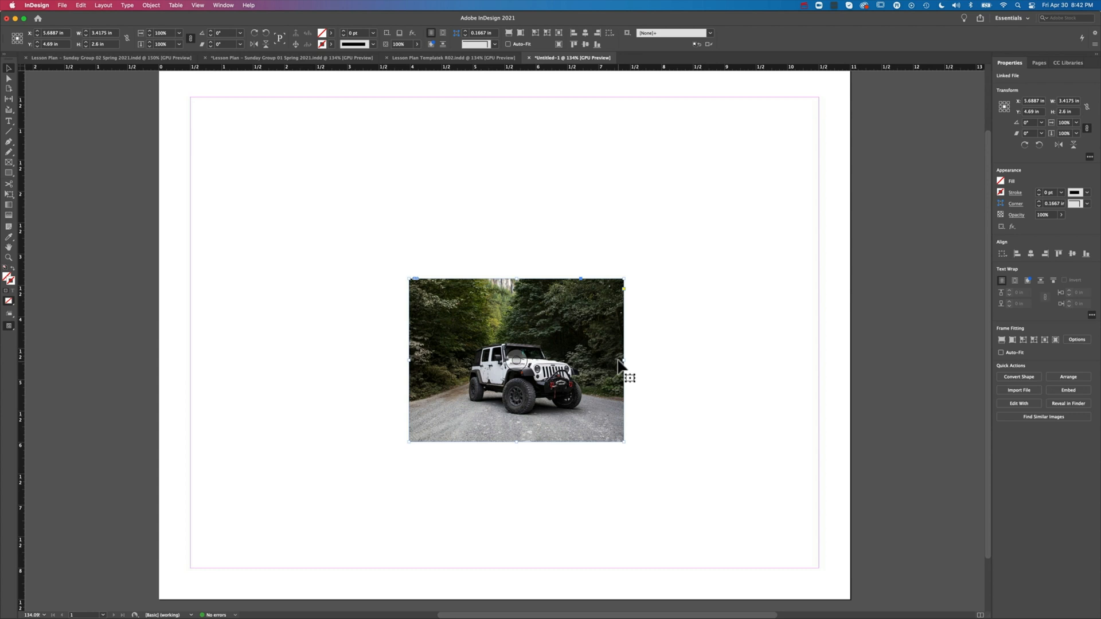
pyautogui.moveTo(621, 360); pyautogui.dragTo(603, 360)
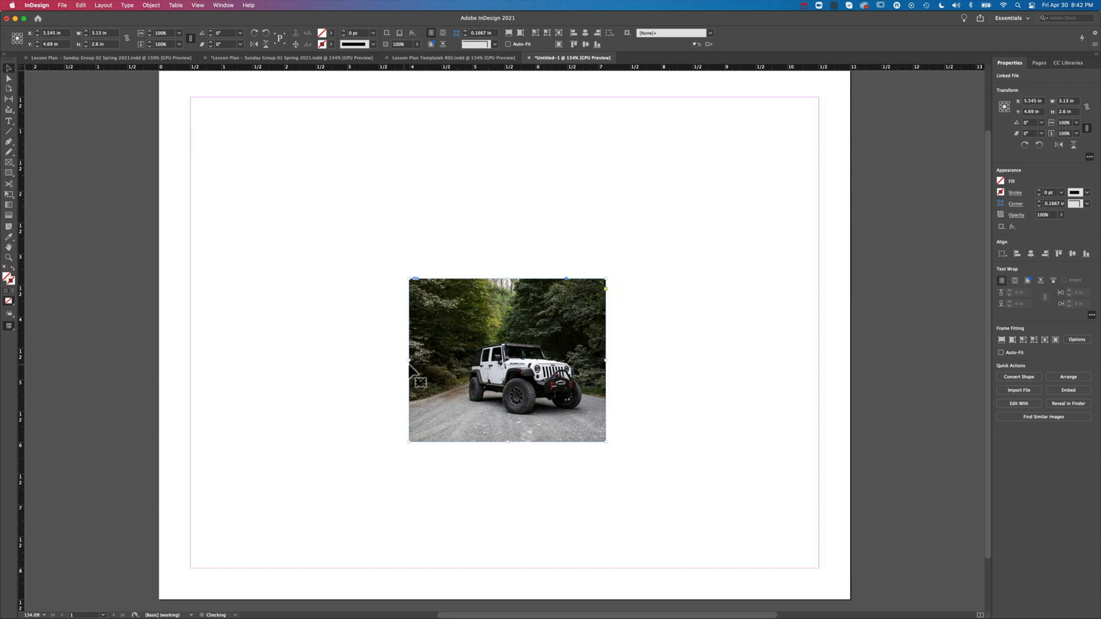
pyautogui.moveTo(410, 360); pyautogui.dragTo(429, 360)
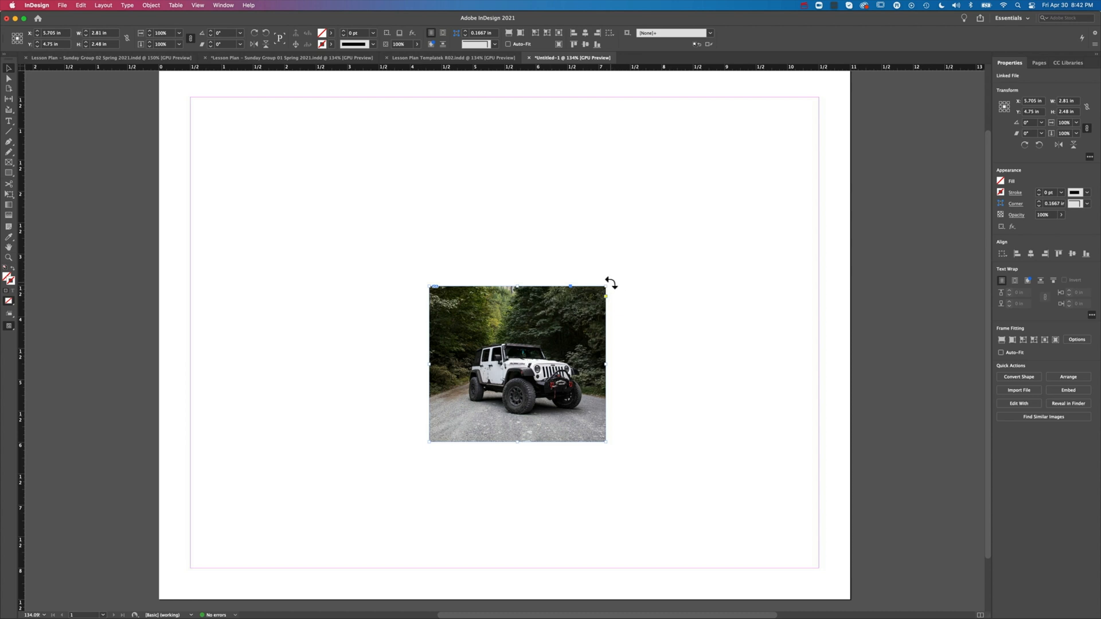
pyautogui.moveTo(607, 293)
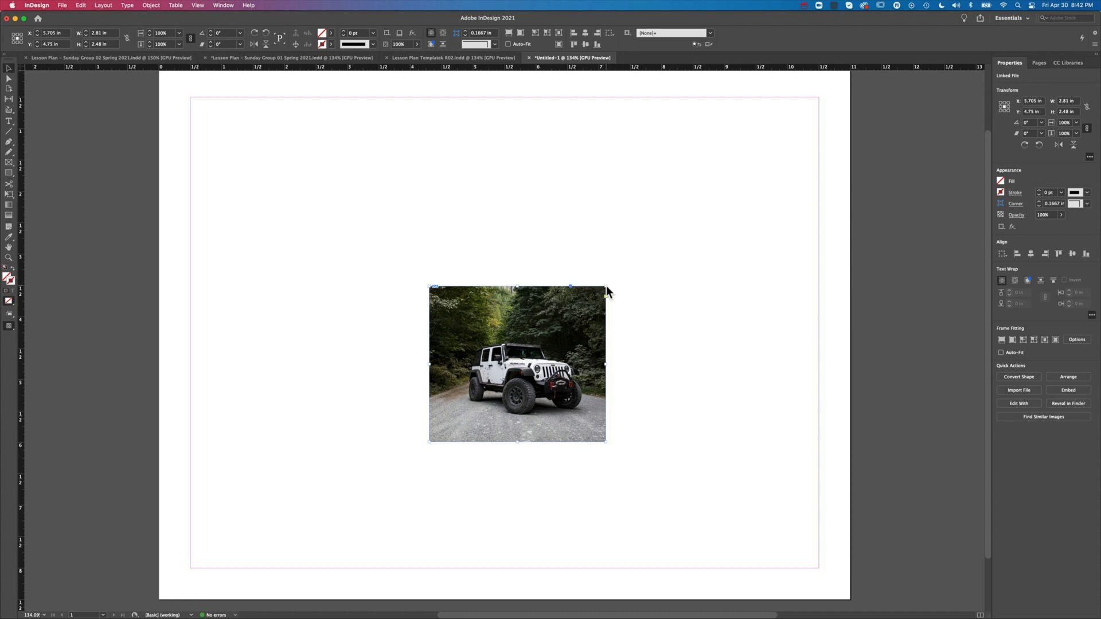
pyautogui.moveTo(613, 285)
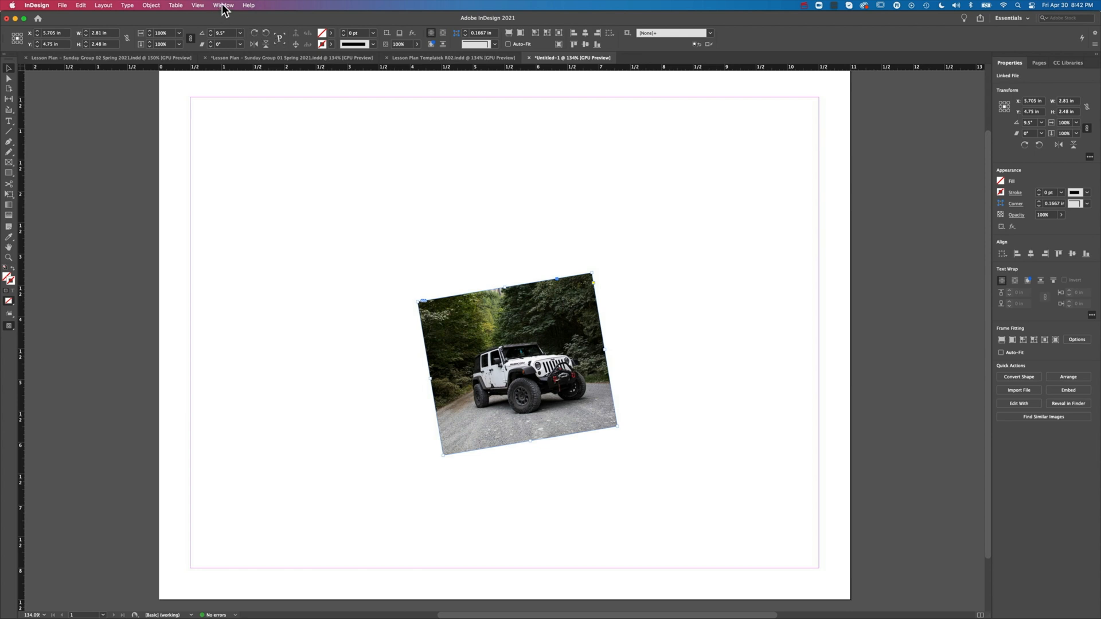
# Turn on the Control panel and set the jeep frame's Rotation Angle to 0°.
pyautogui.click(223, 5)
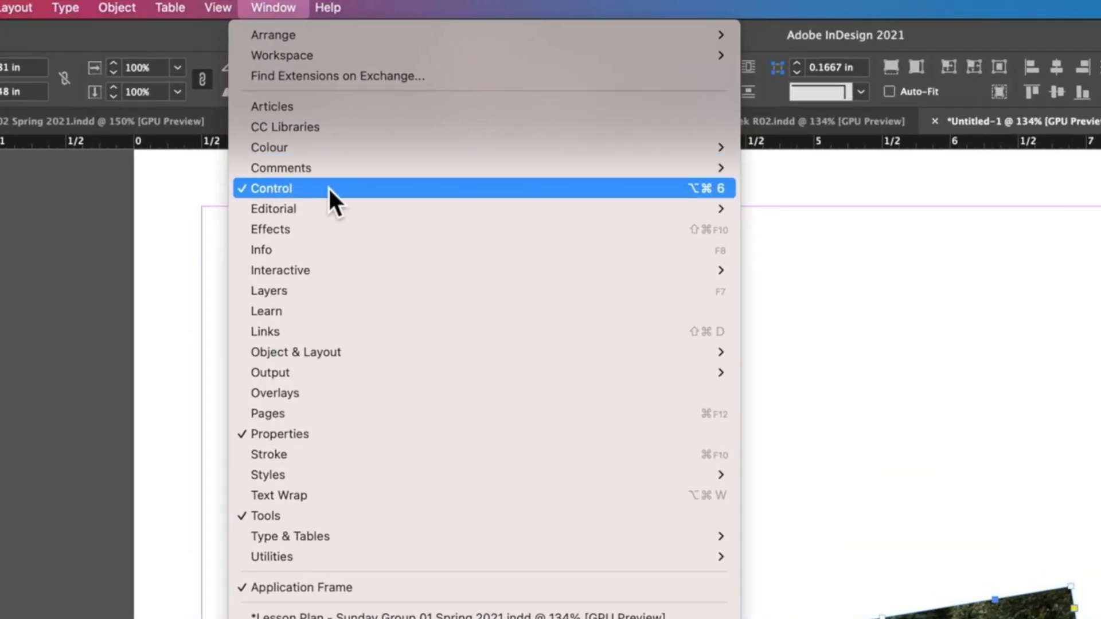
pyautogui.click(268, 187)
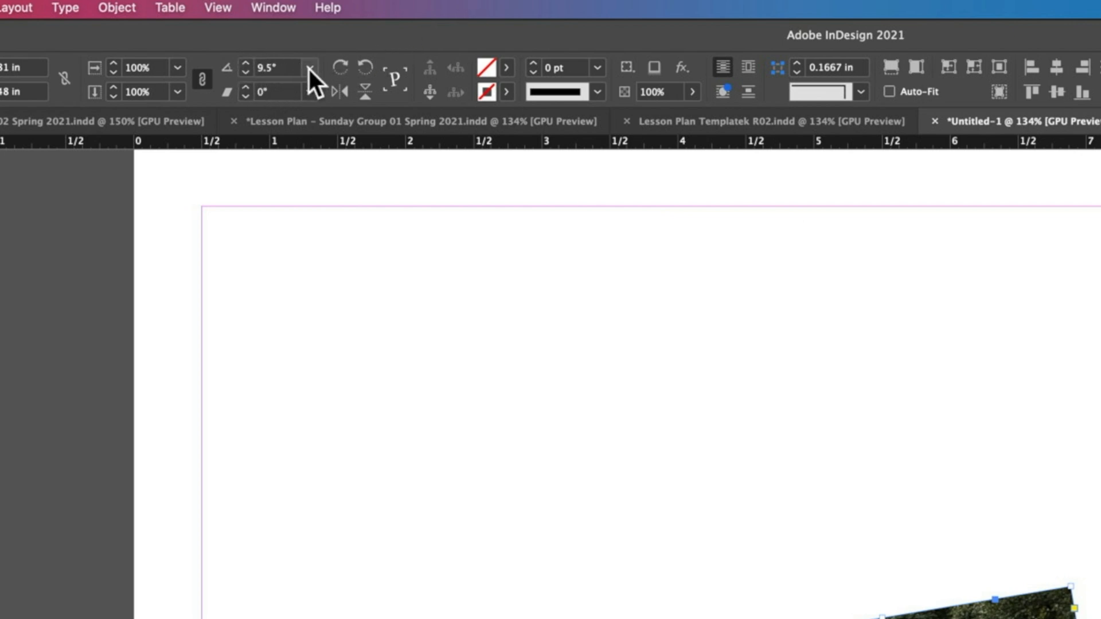
pyautogui.click(279, 68)
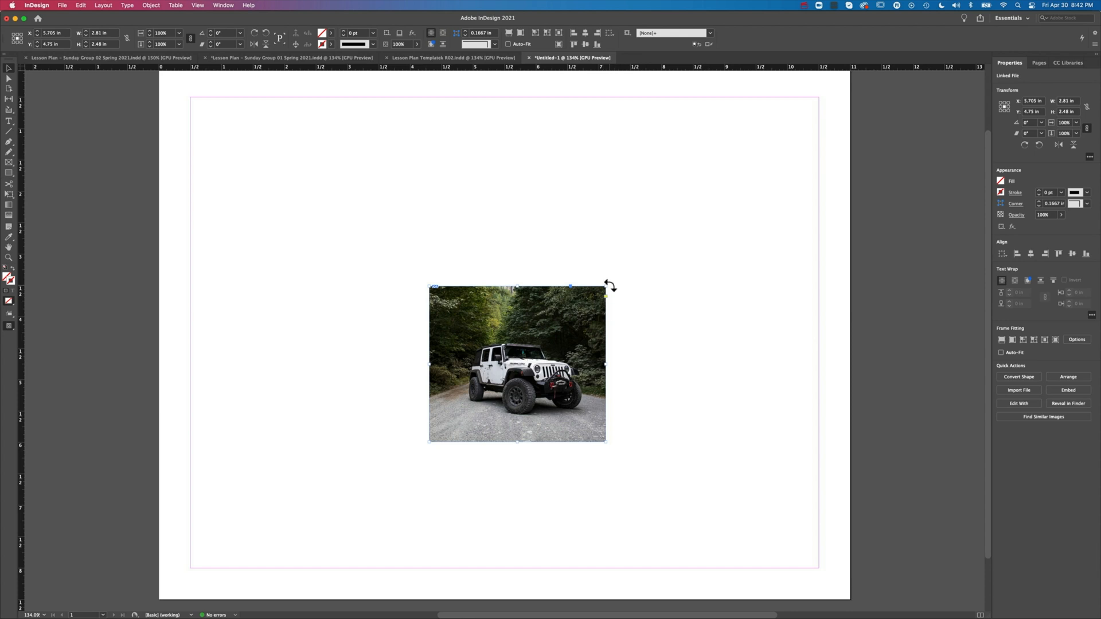
# Rotate the jeep picture inside its frame to a preset rotation angle.
pyautogui.moveTo(606, 286); pyautogui.dragTo(568, 253)
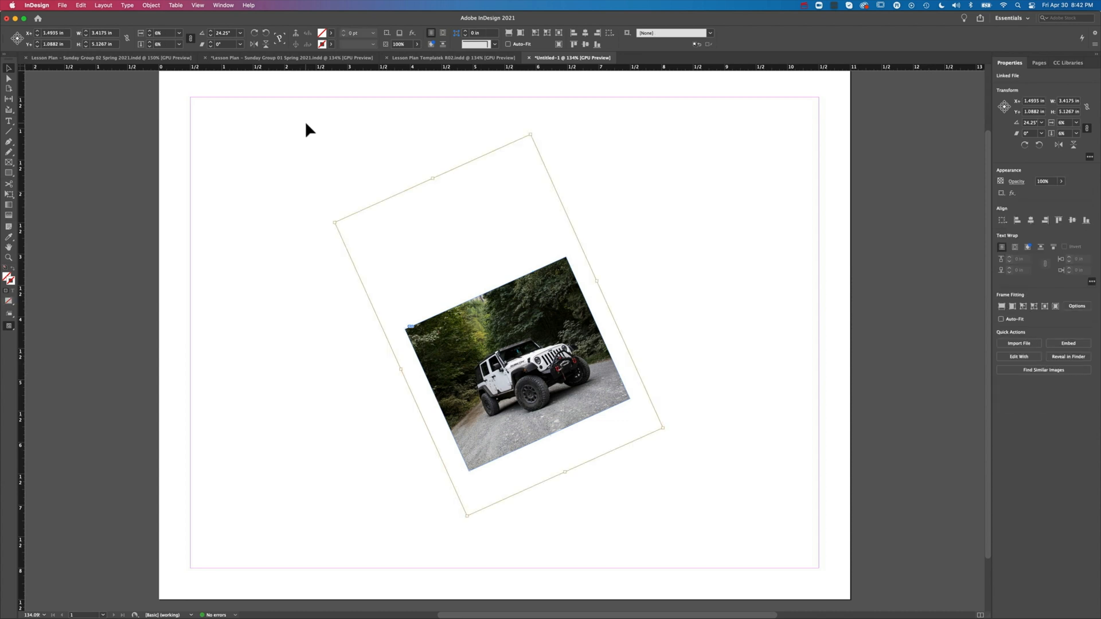
pyautogui.moveTo(235, 37)
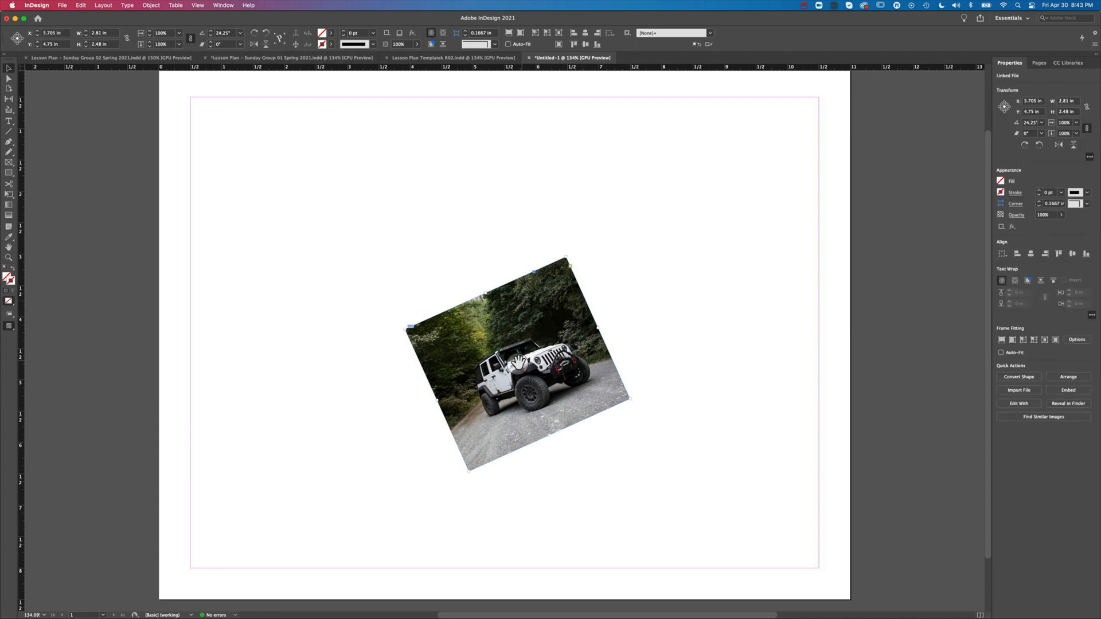
pyautogui.click(242, 33)
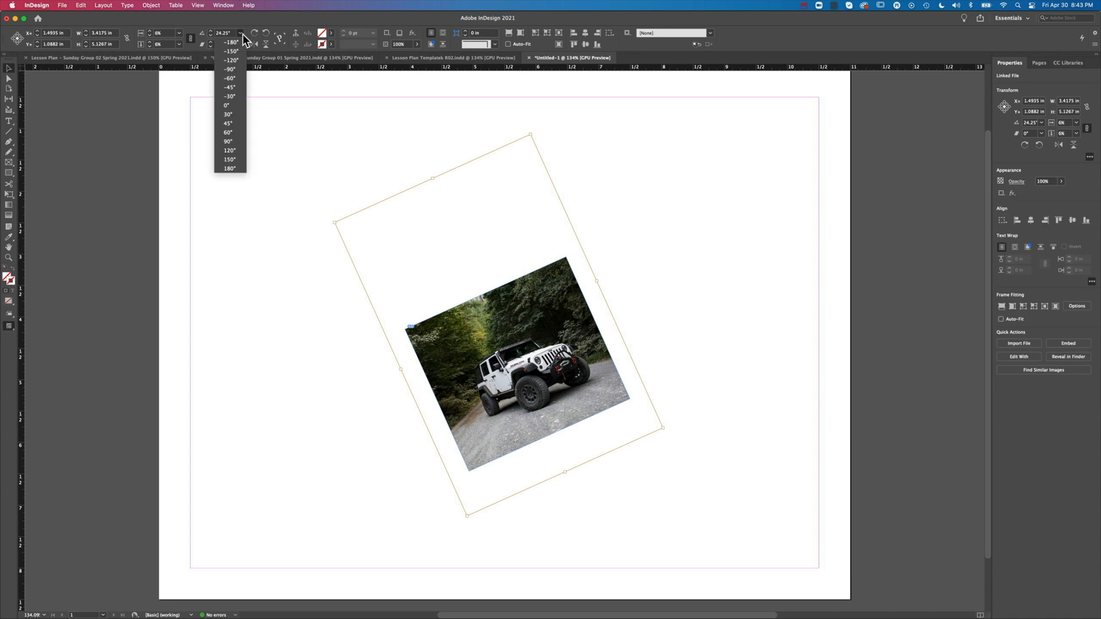
pyautogui.click(226, 104)
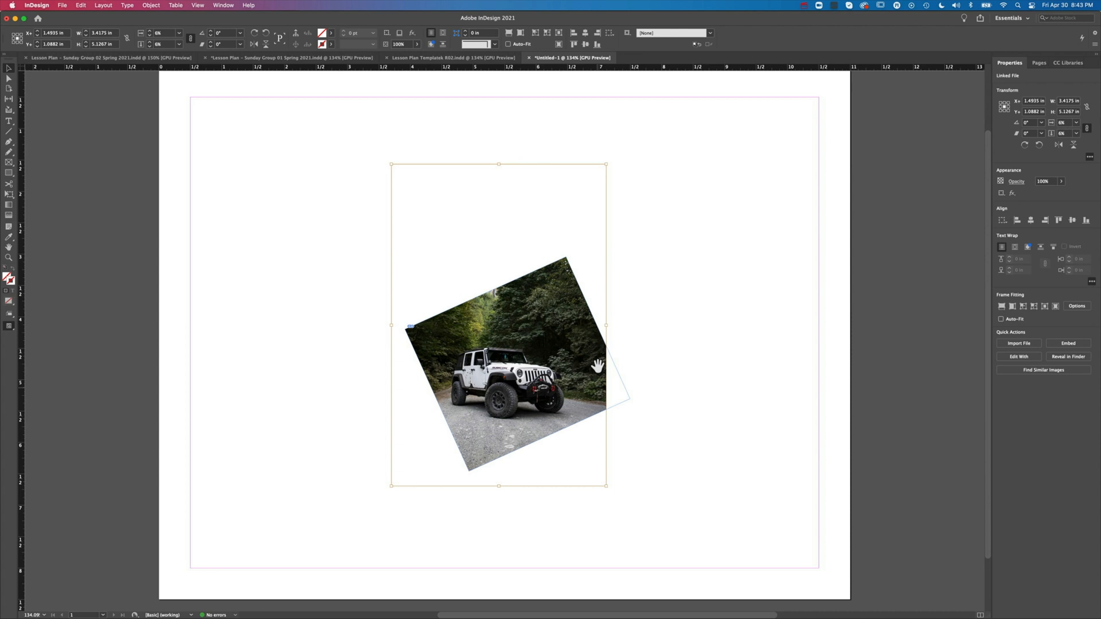
pyautogui.moveTo(605, 485)
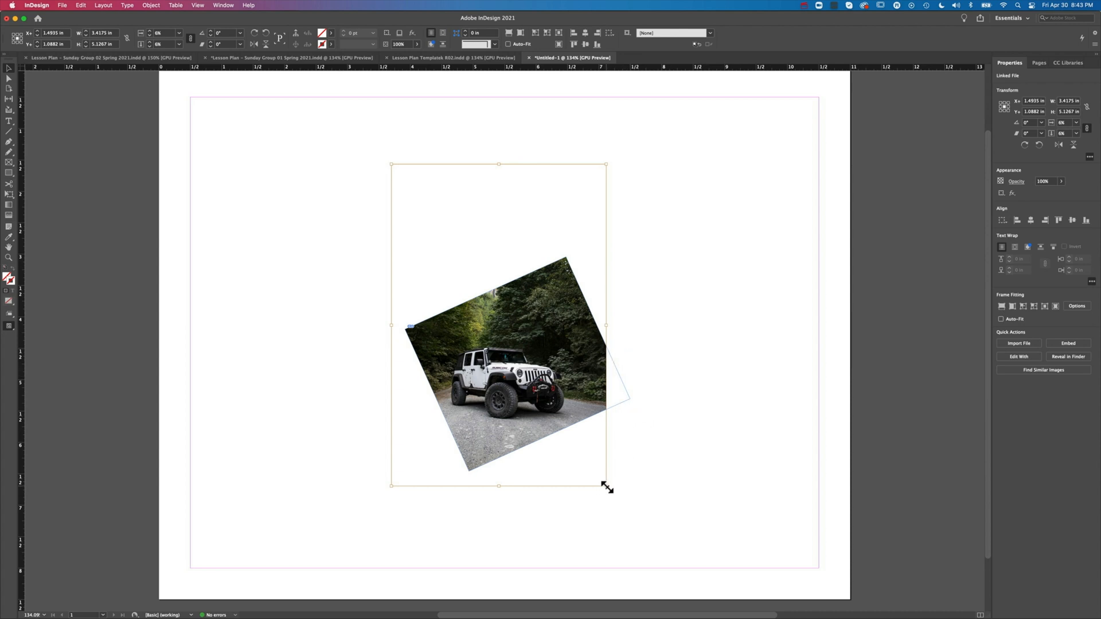
# Enlarge the frame from its corner and reposition it so the rotated photo isn't clipped.
pyautogui.moveTo(606, 485); pyautogui.dragTo(624, 504)
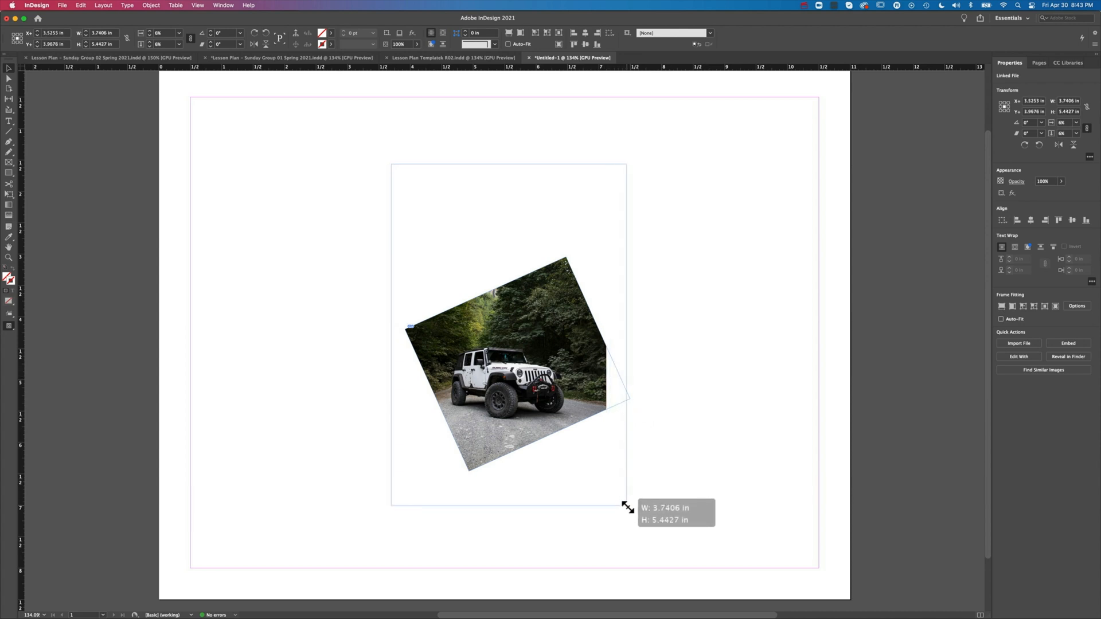
pyautogui.moveTo(625, 505); pyautogui.dragTo(634, 522)
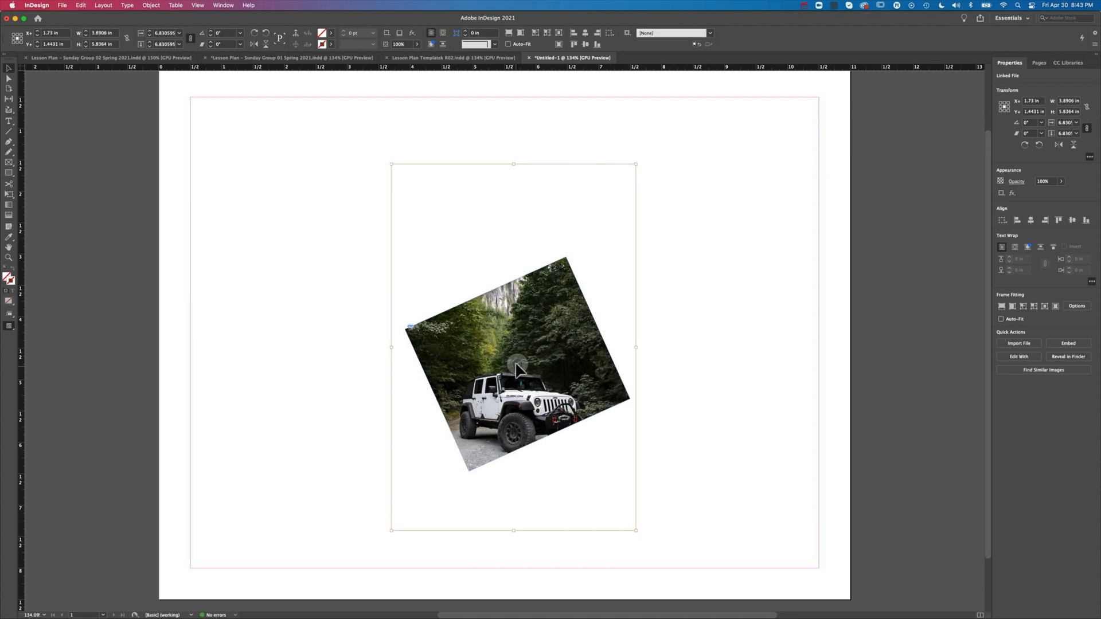
pyautogui.moveTo(516, 369); pyautogui.dragTo(512, 346)
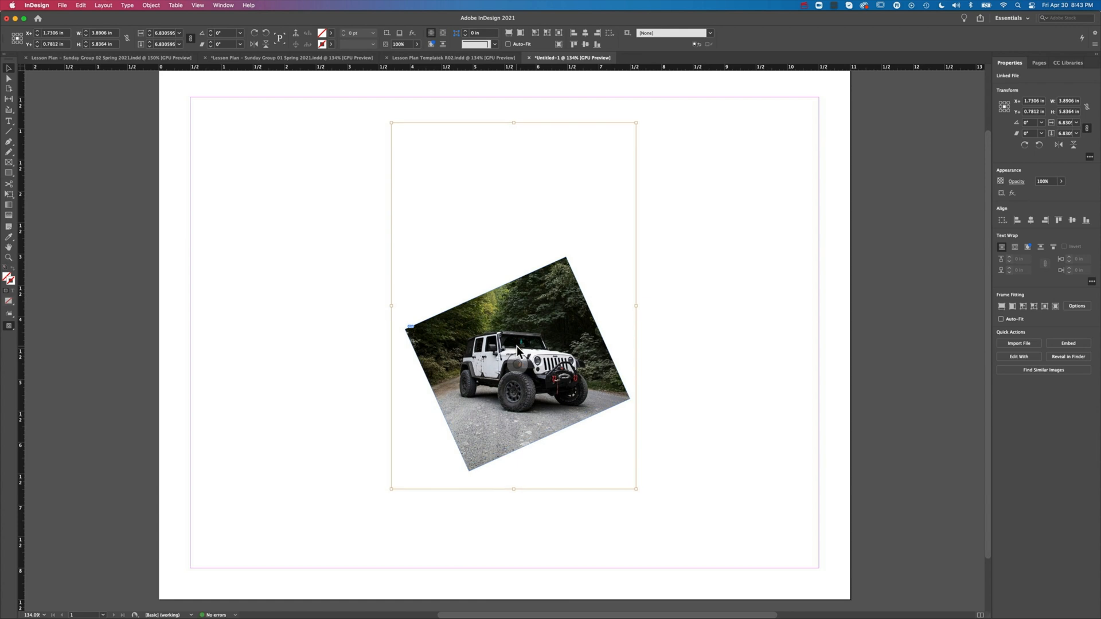
pyautogui.moveTo(656, 344)
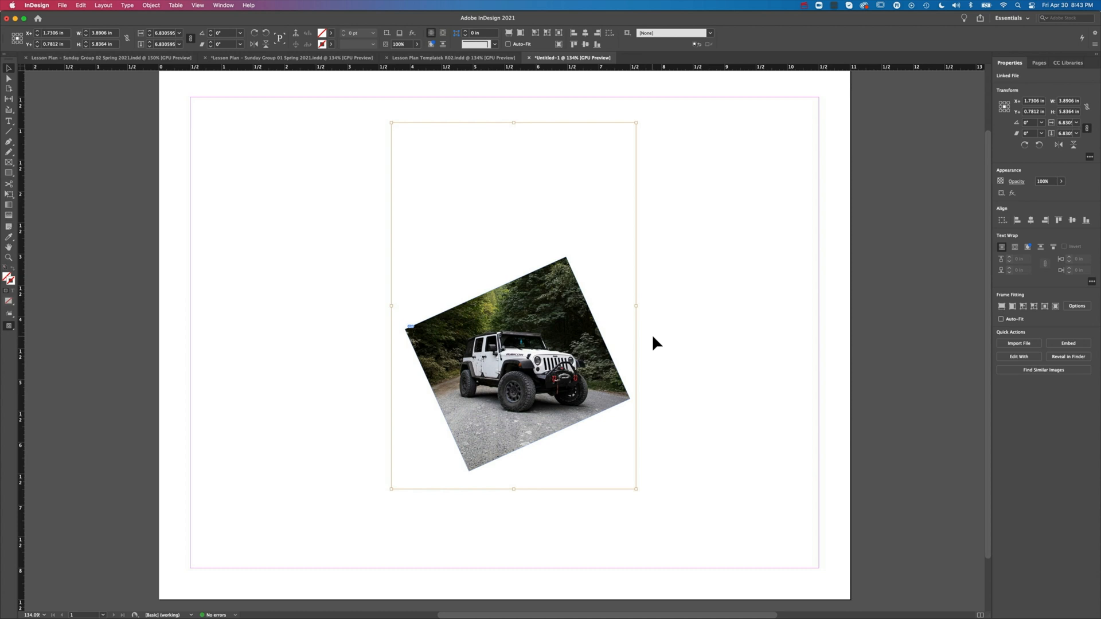
pyautogui.moveTo(681, 372)
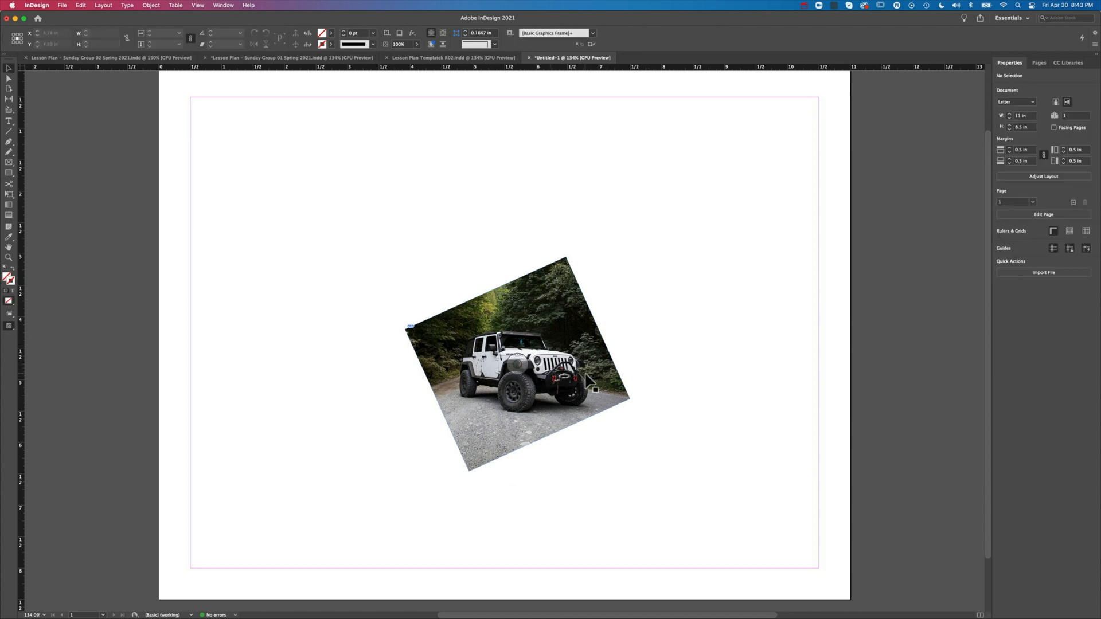
# Shift the tilted jeep left, then place and shrink a second jeep photo on the right.
pyautogui.click(519, 363)
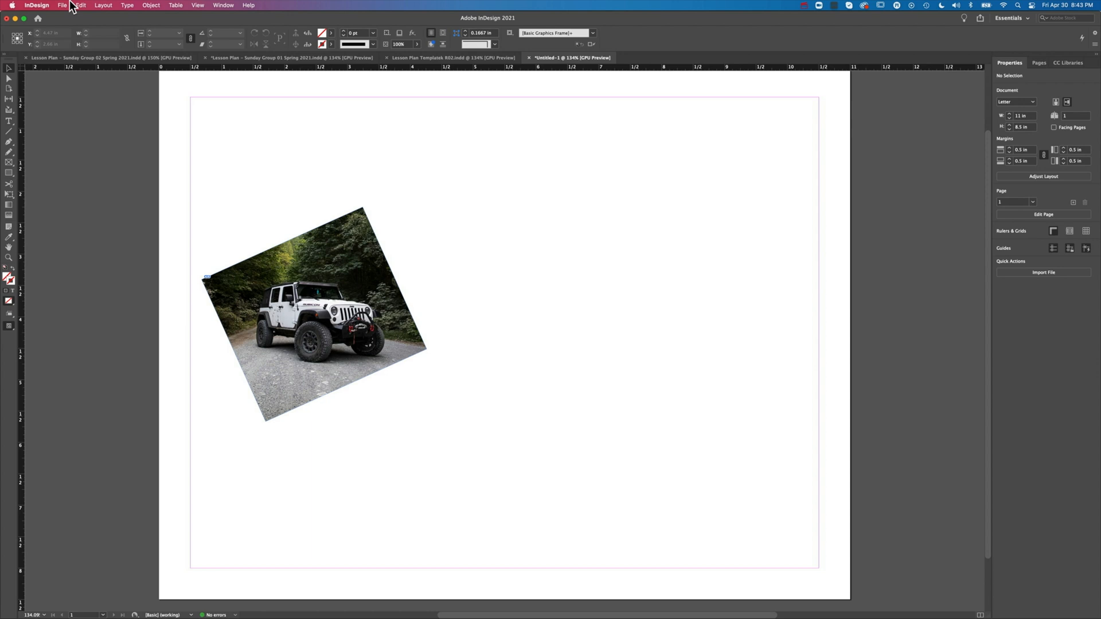
pyautogui.click(63, 5)
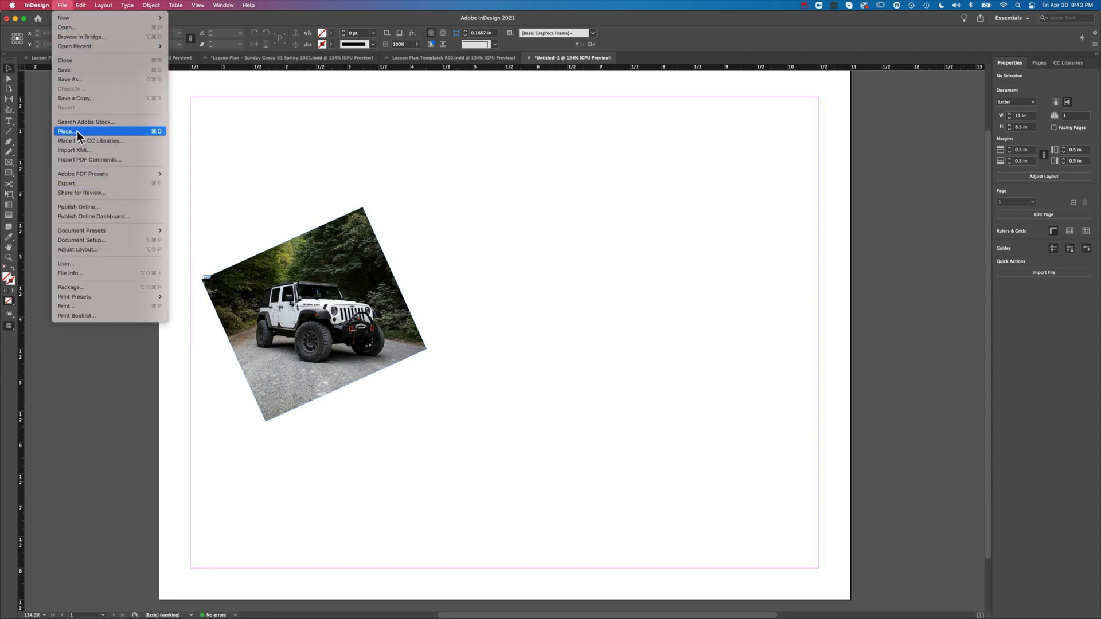
pyautogui.click(66, 131)
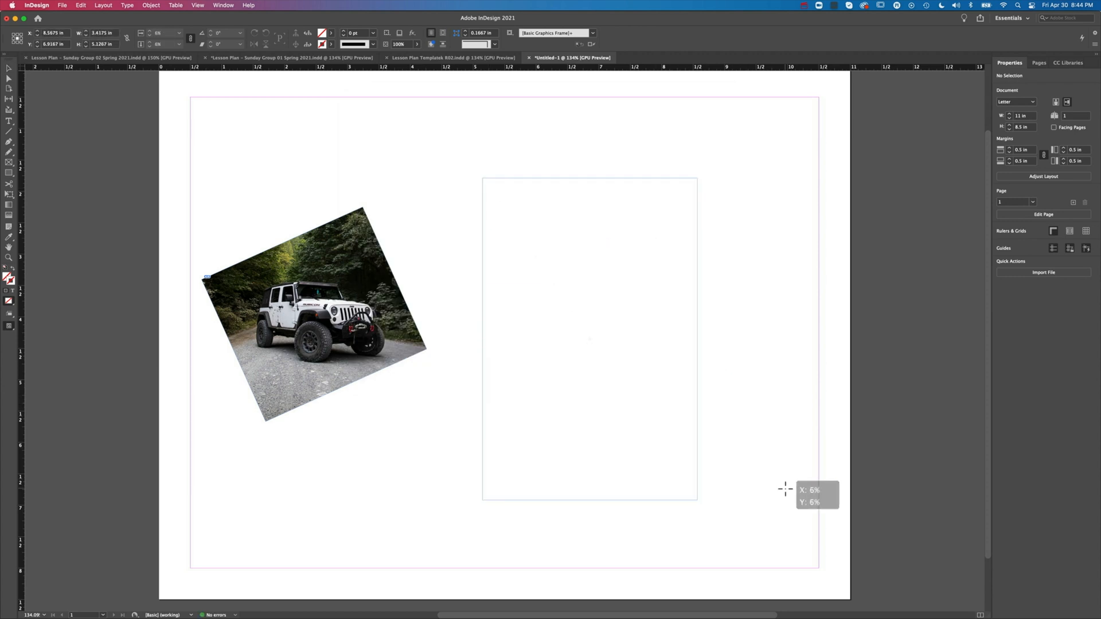
pyautogui.click(588, 338)
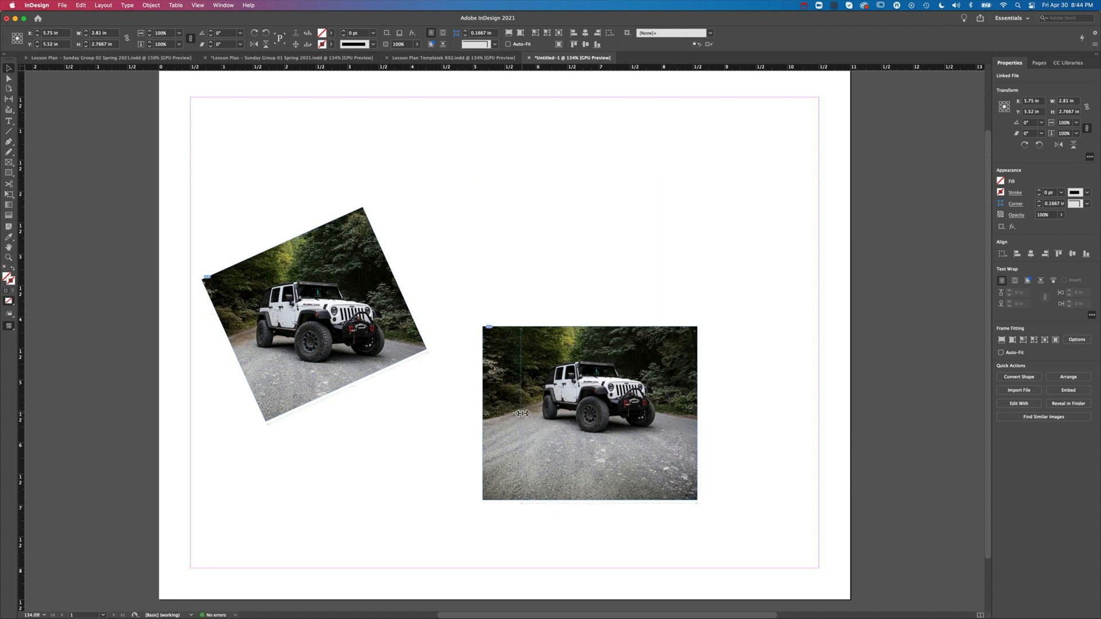
pyautogui.moveTo(696, 500); pyautogui.dragTo(659, 446)
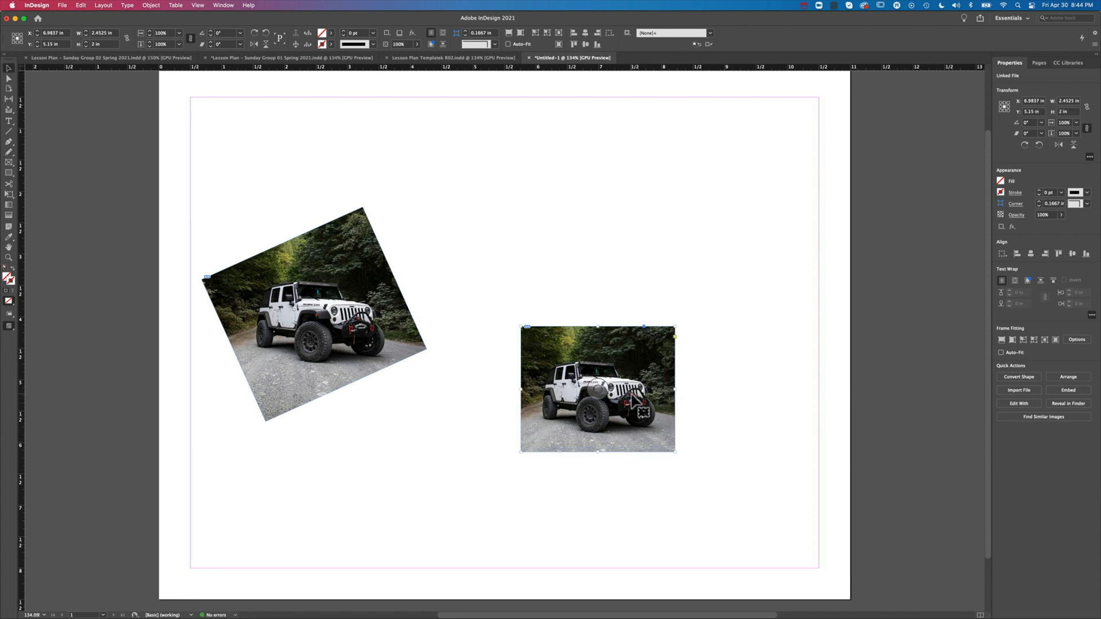
pyautogui.moveTo(8, 78)
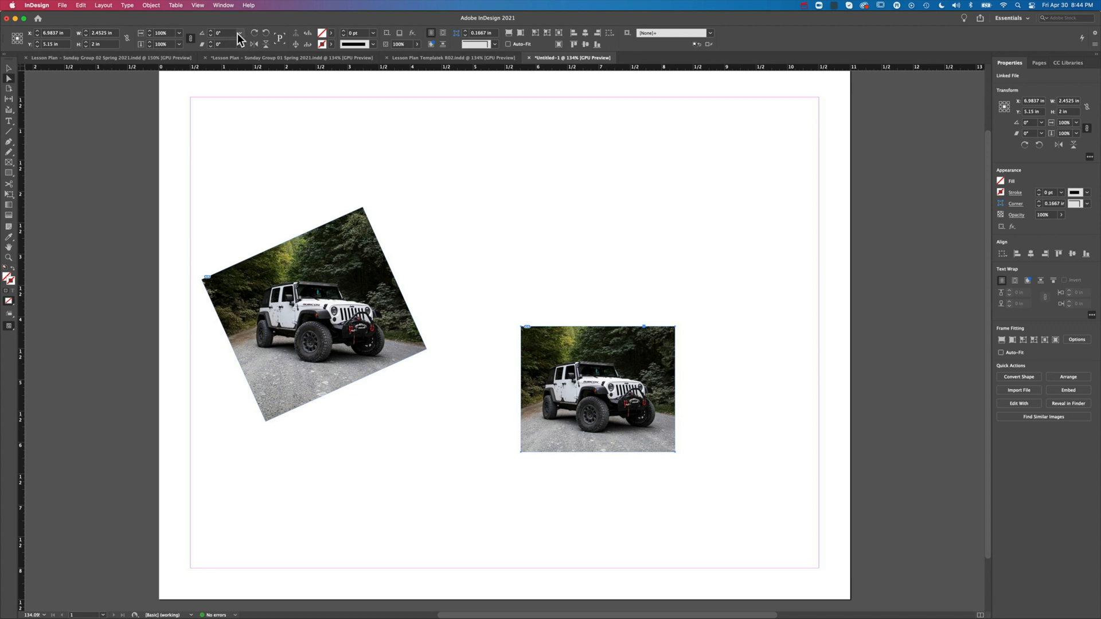
# Set a rotation angle for the second jeep photo on the right.
pyautogui.click(241, 34)
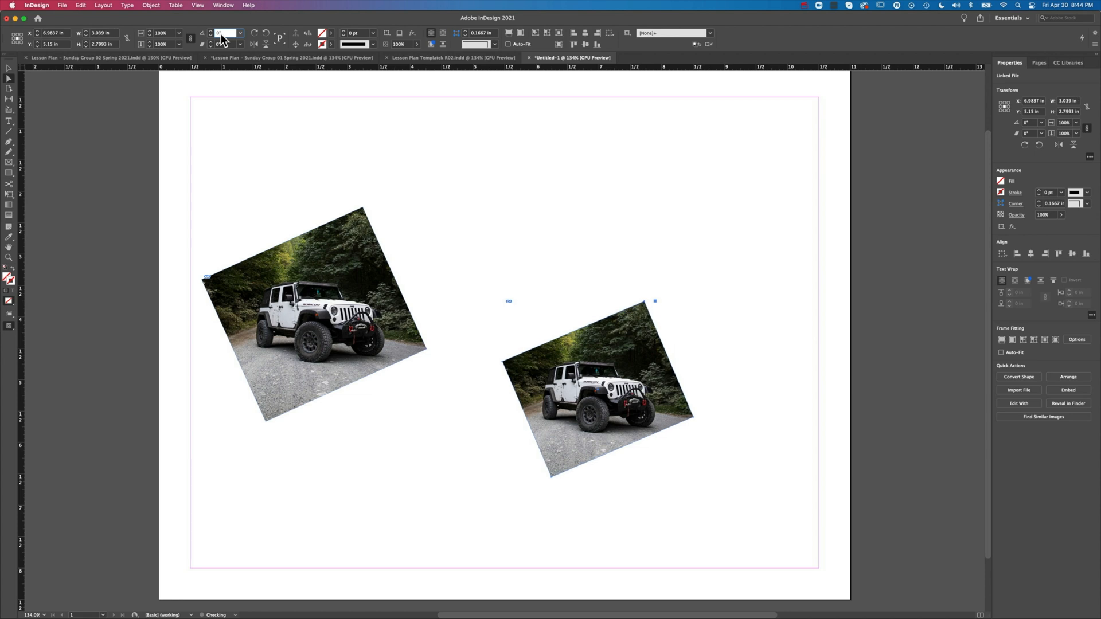
pyautogui.moveTo(654, 300); pyautogui.dragTo(657, 293)
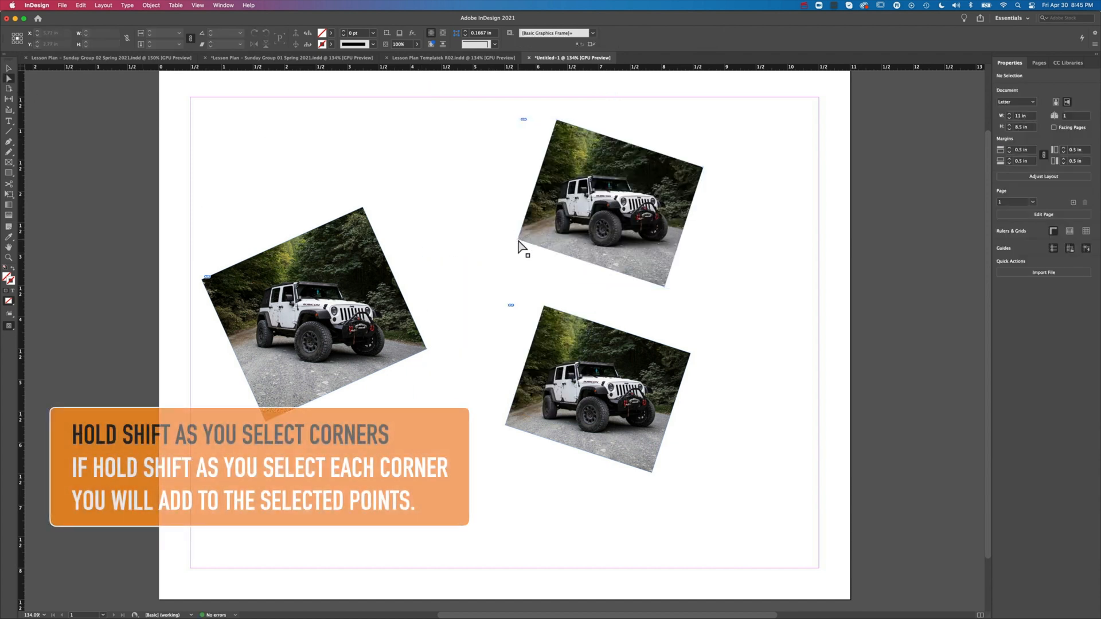
# Select the top-right jeep photo copy.
pyautogui.click(607, 203)
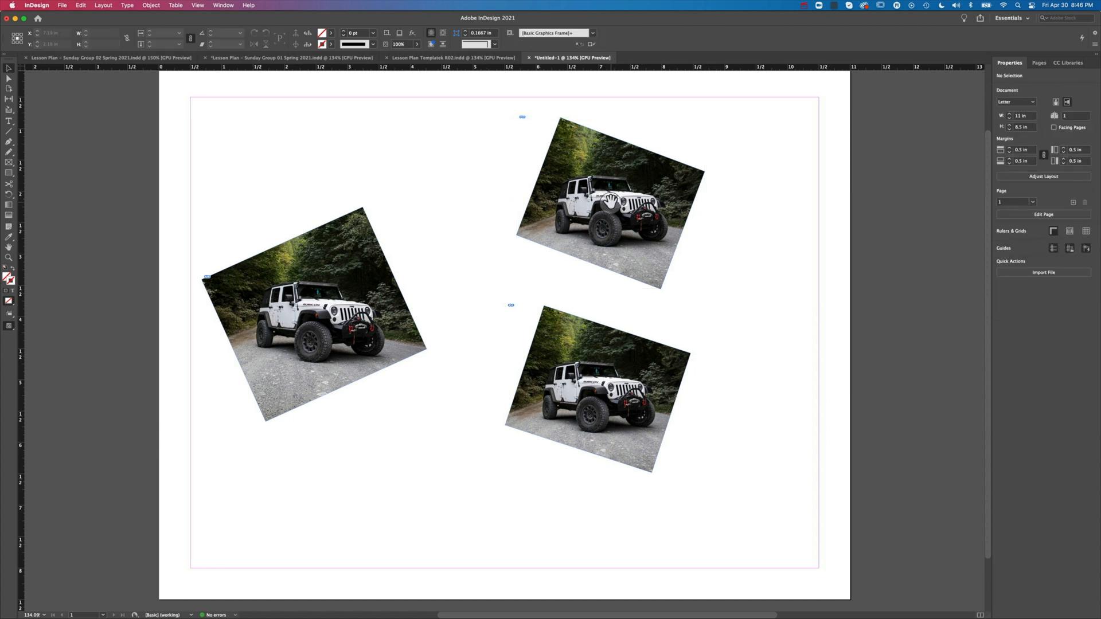
pyautogui.click(601, 204)
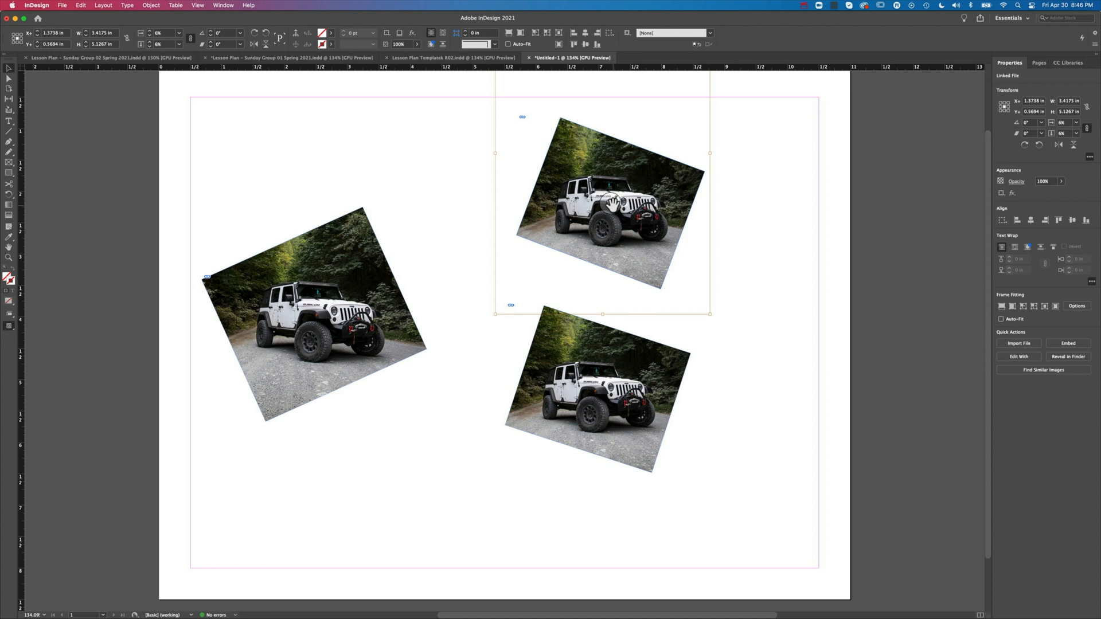
pyautogui.moveTo(614, 210)
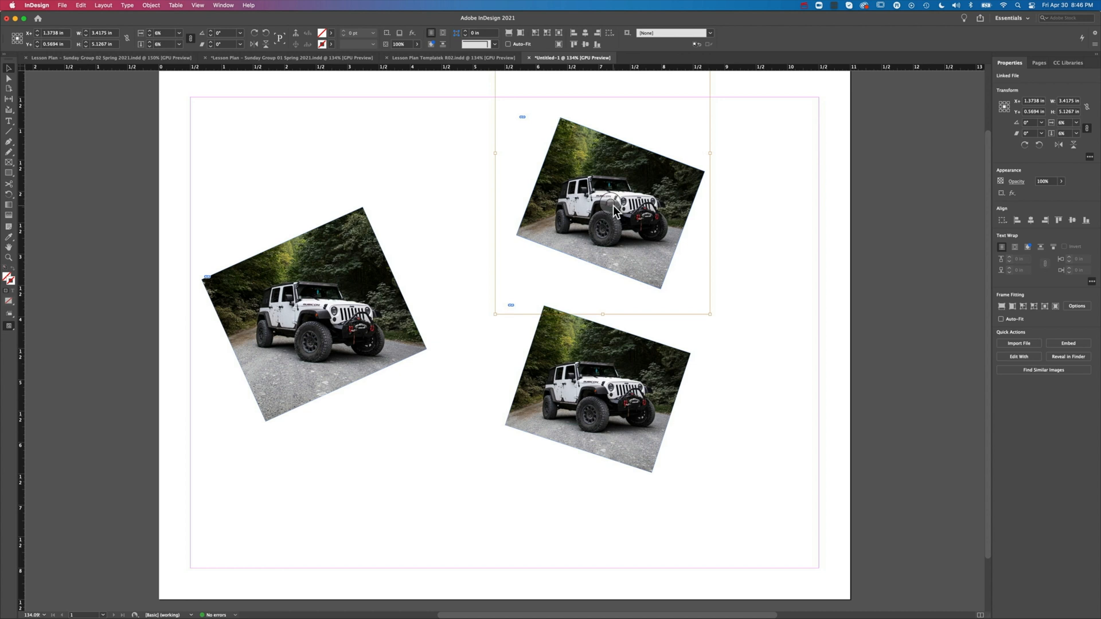